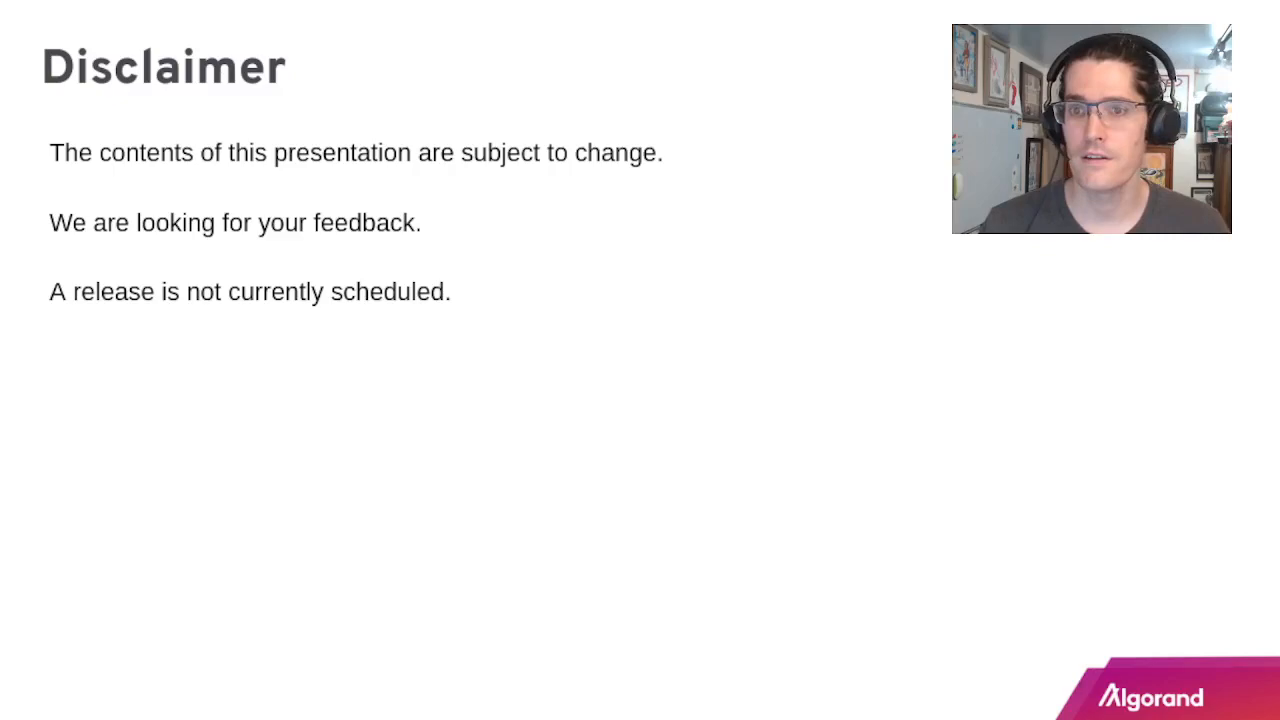
{"action": "key", "text": "Right"}
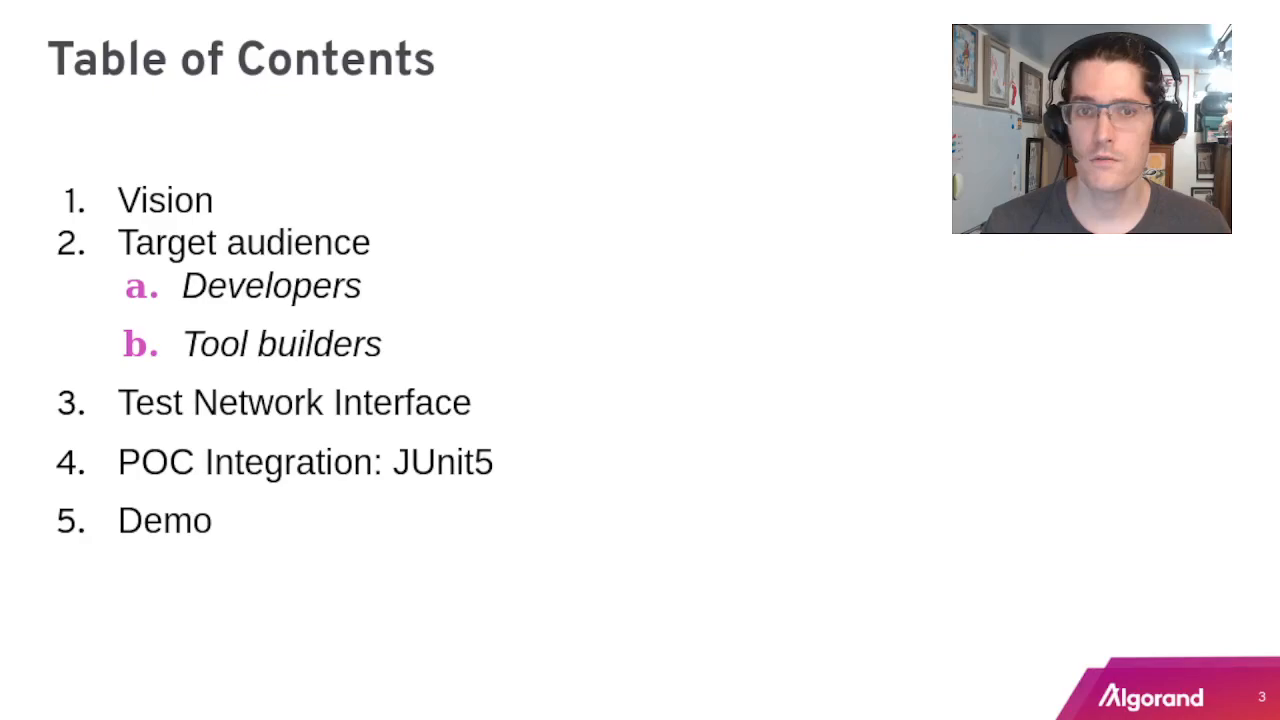